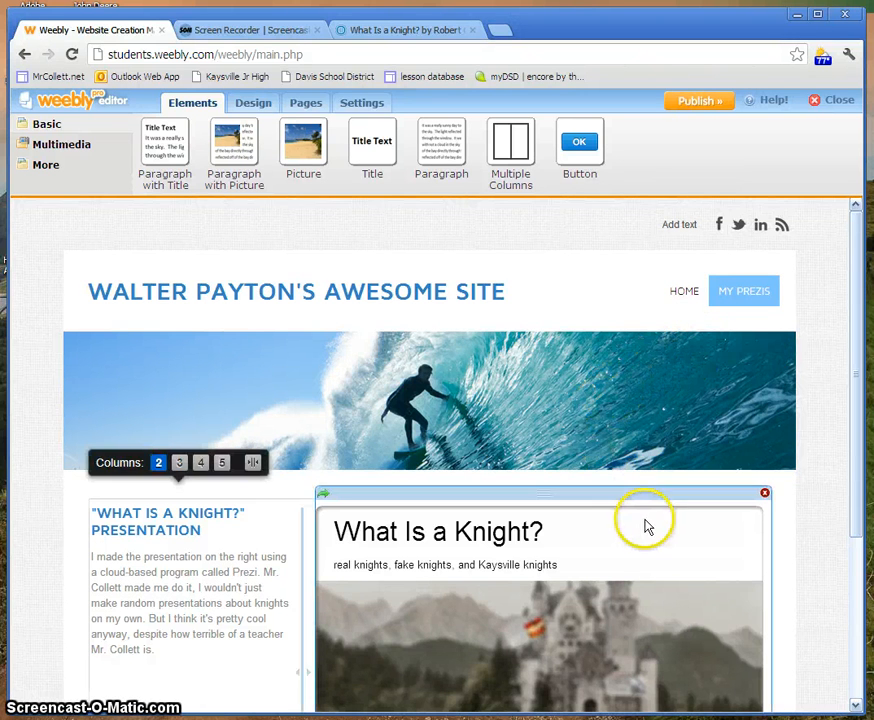
mouse_move(360, 538)
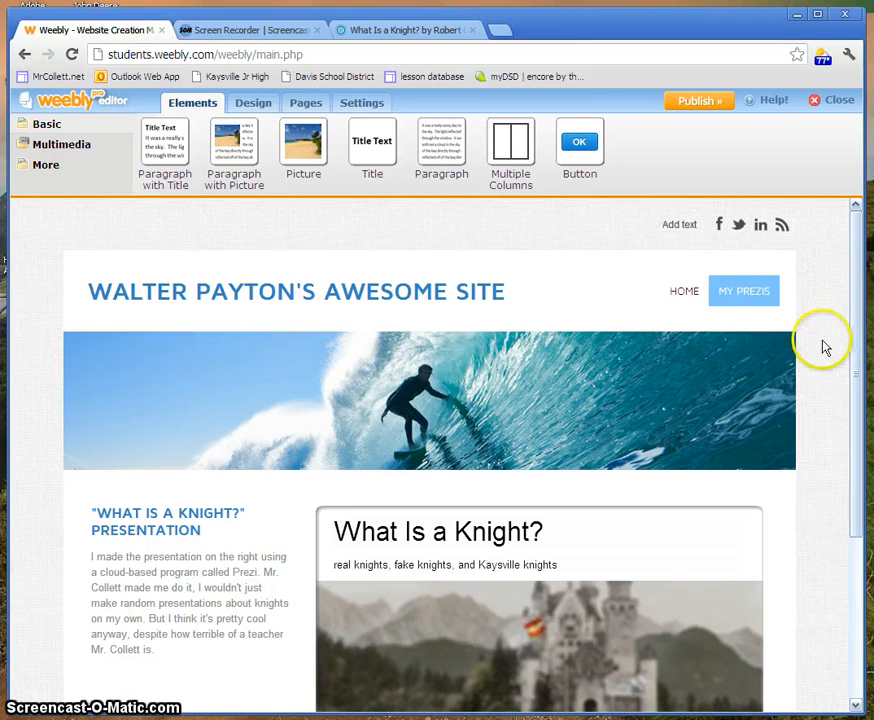
mouse_move(645, 107)
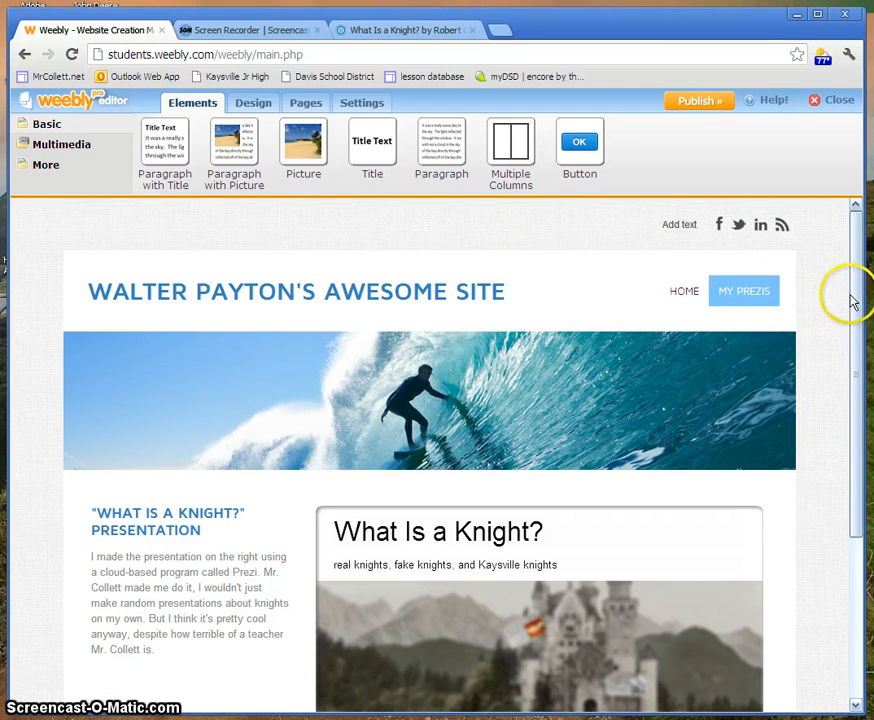
mouse_move(835, 225)
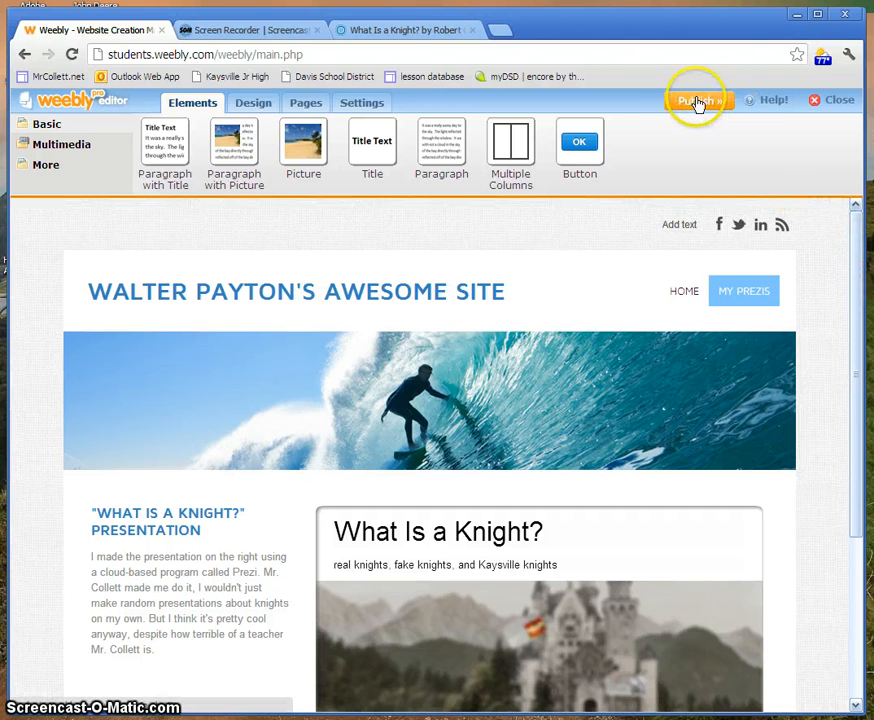
Publish the site with wpayton entered as its weebly.com subdomain
left_click(696, 100)
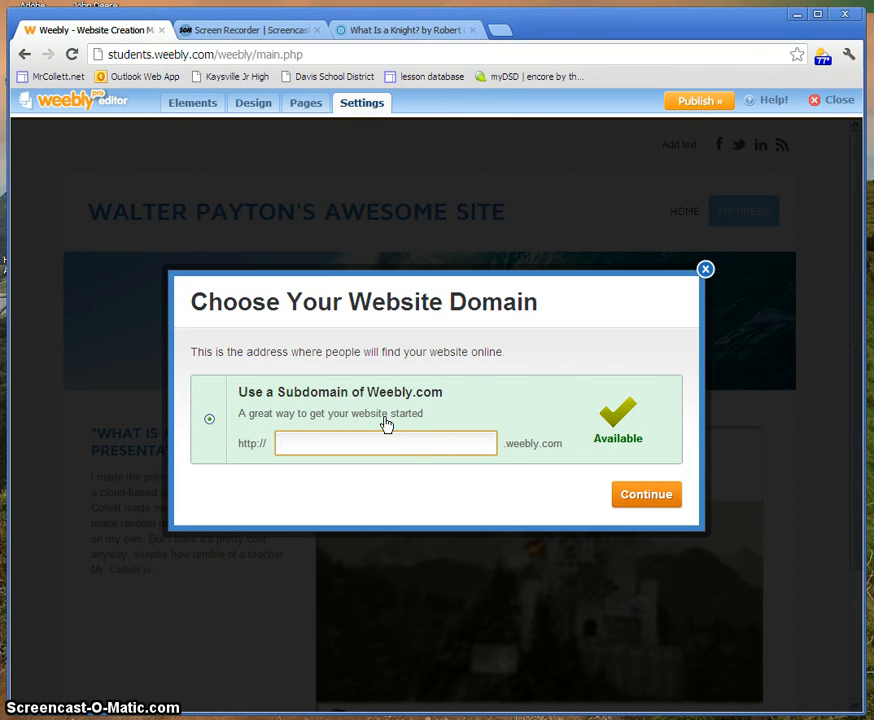
left_click(385, 443)
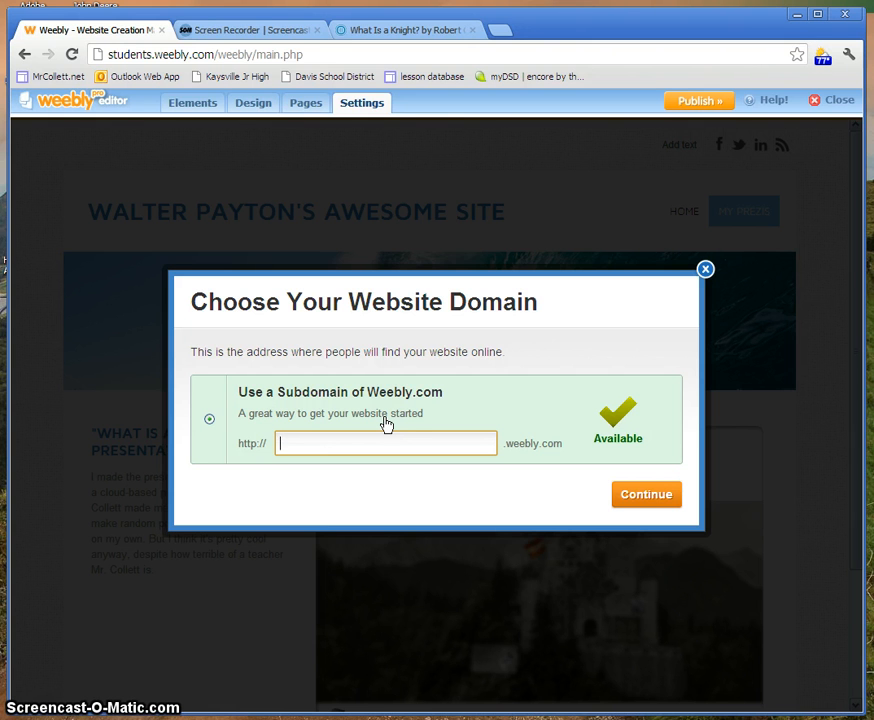
type("w")
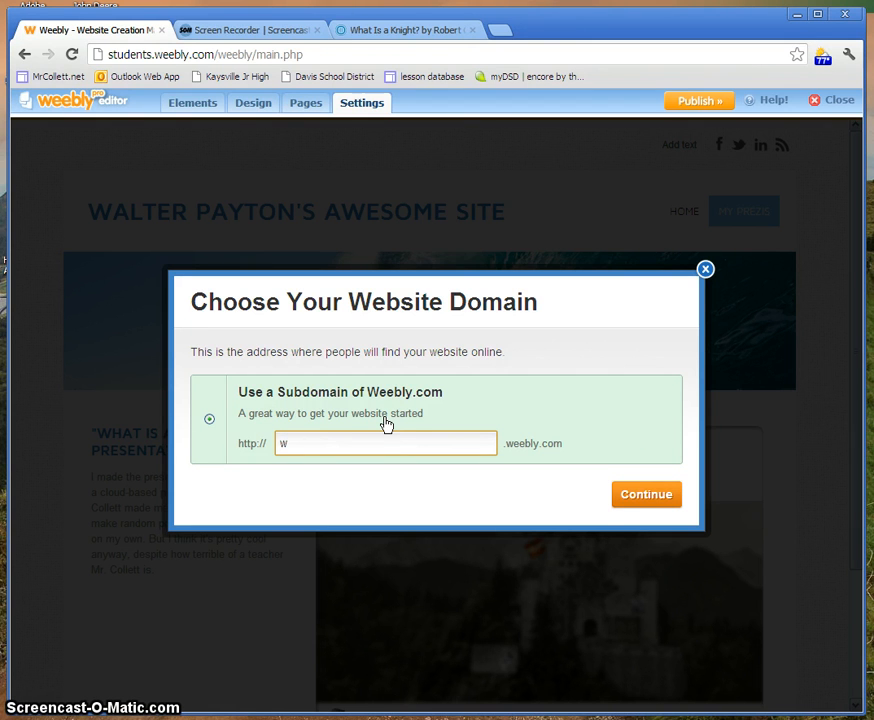
type("payton")
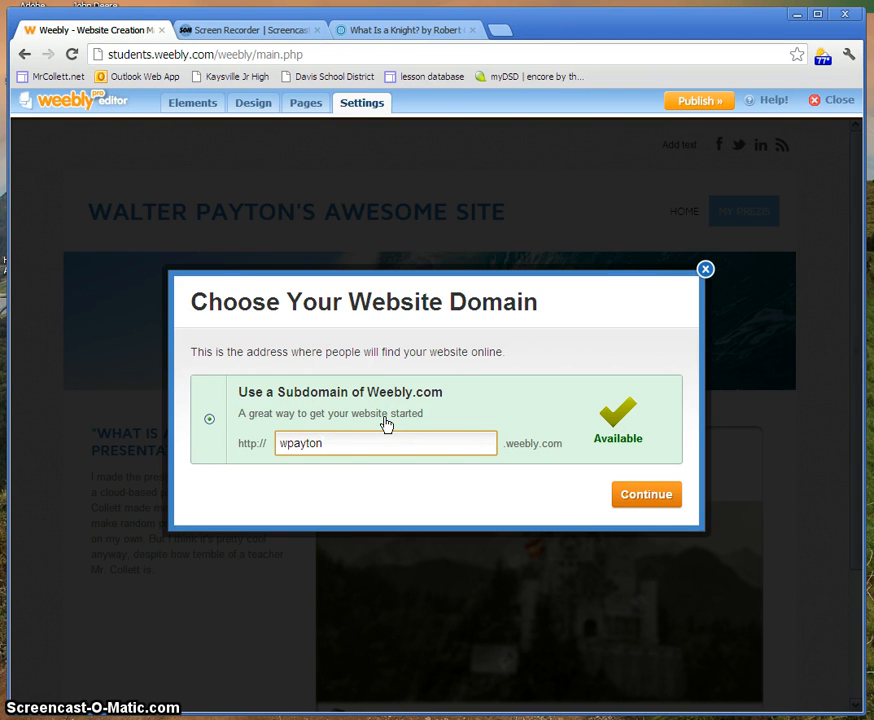
left_click(645, 494)
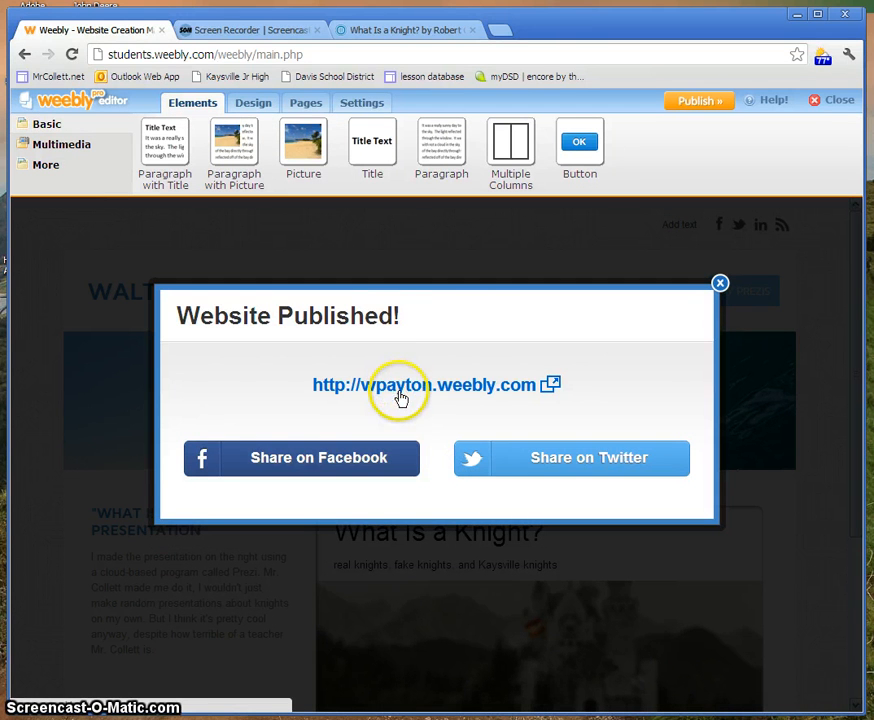
mouse_move(483, 390)
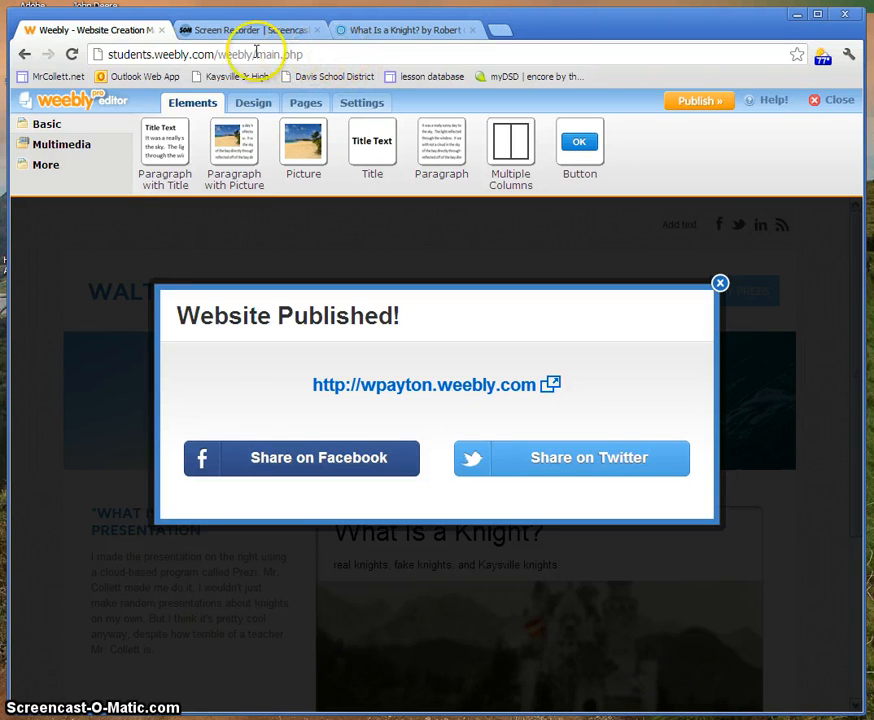
left_click(200, 54)
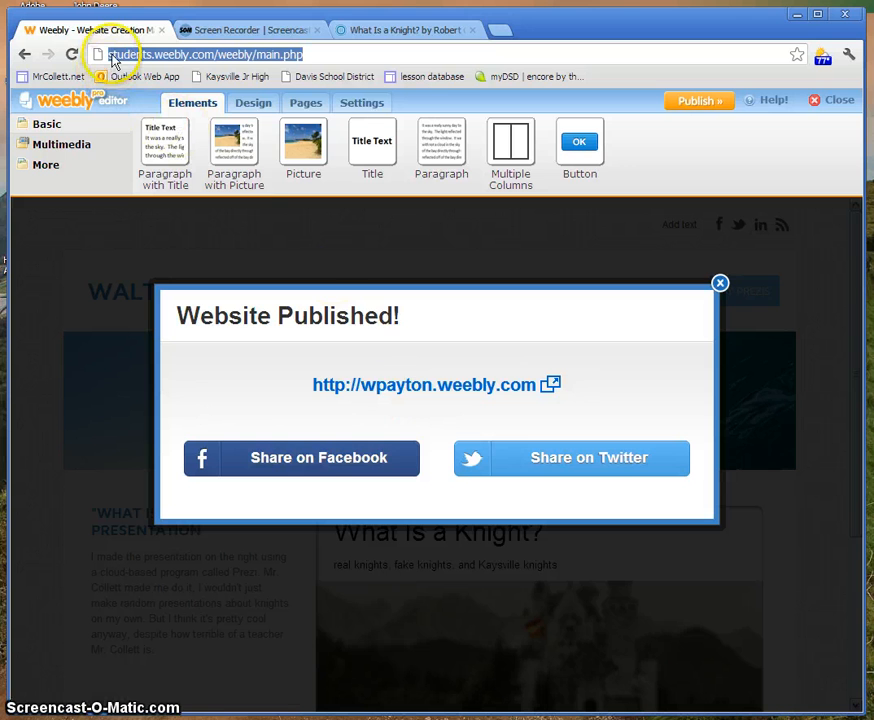
mouse_move(428, 402)
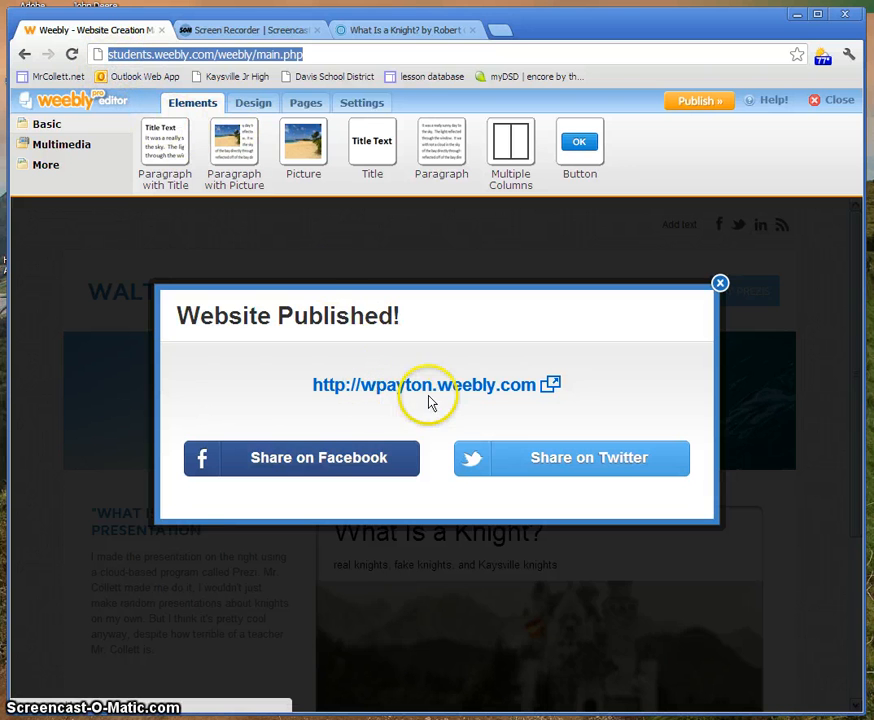
mouse_move(411, 162)
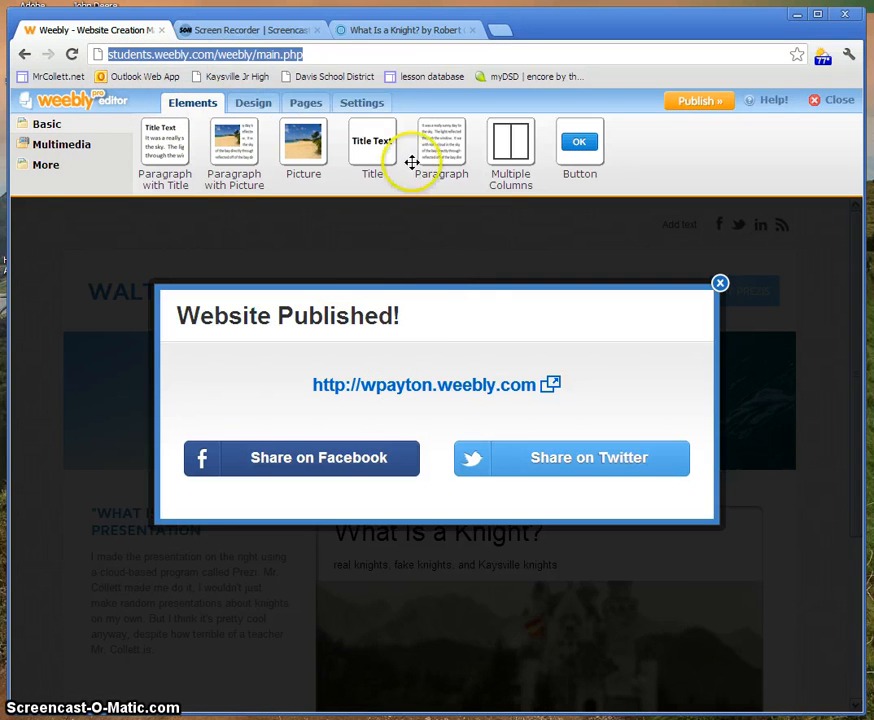
left_click(424, 385)
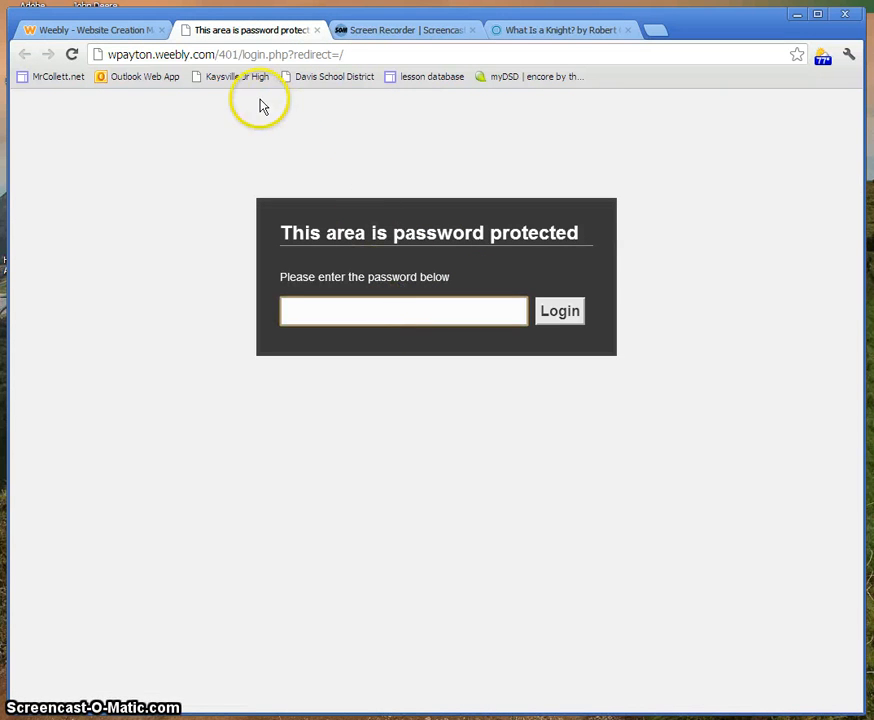
mouse_move(538, 29)
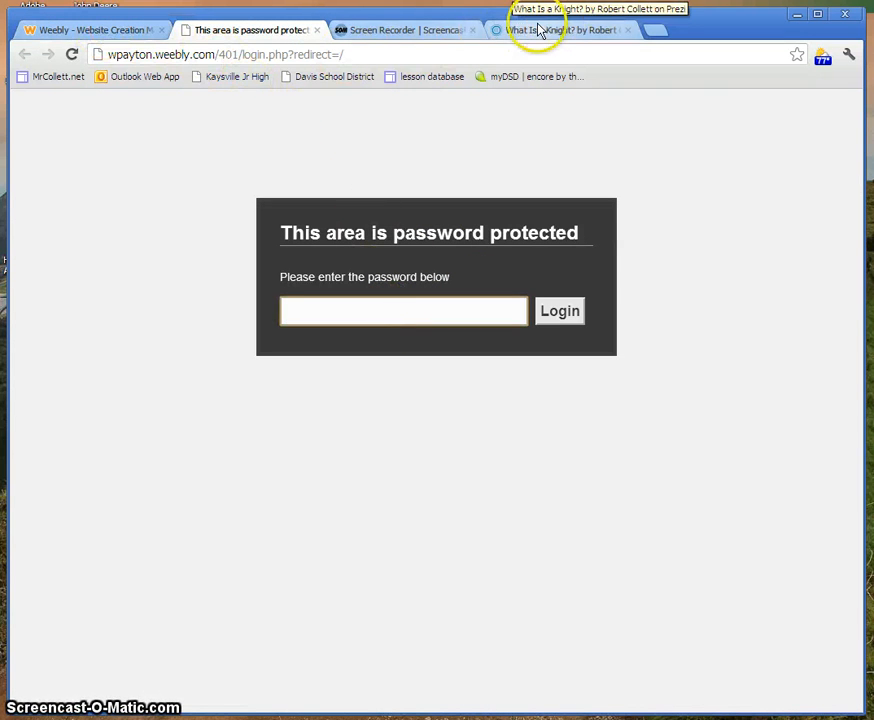
mouse_move(553, 24)
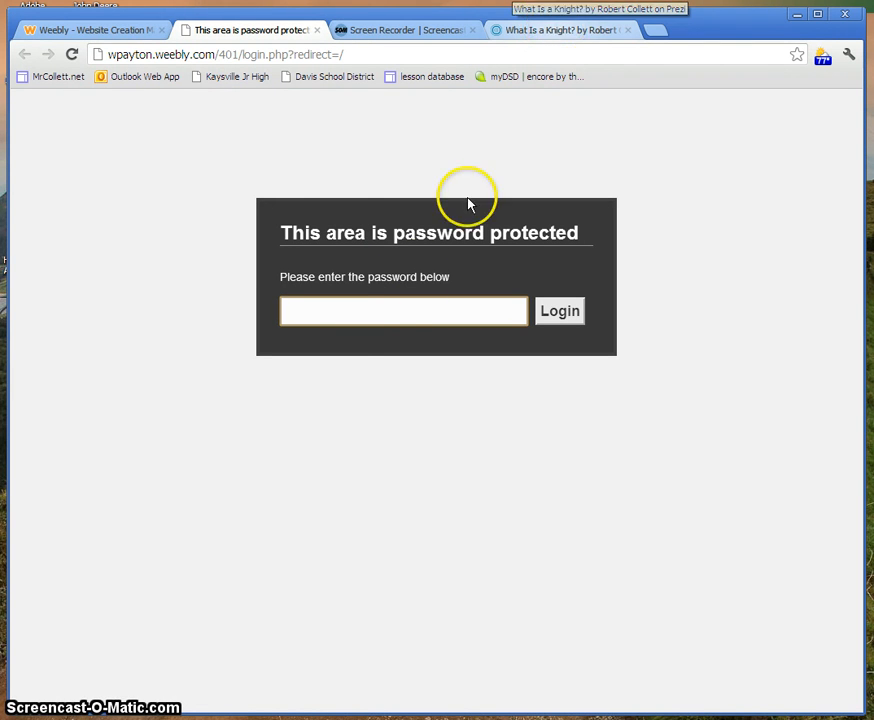
Activate the password field on the site's protected login page
left_click(403, 311)
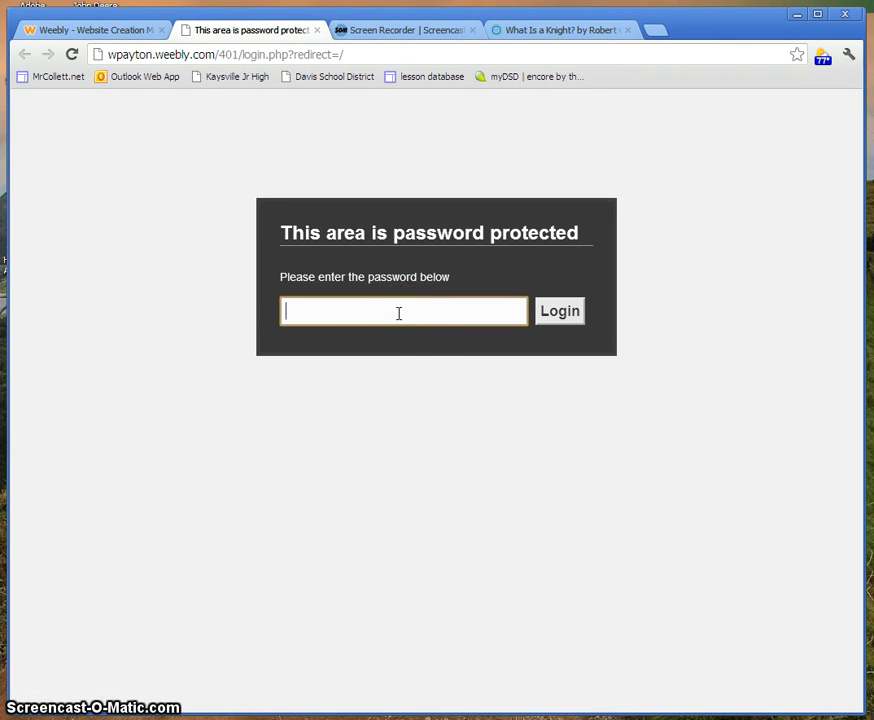
mouse_move(490, 308)
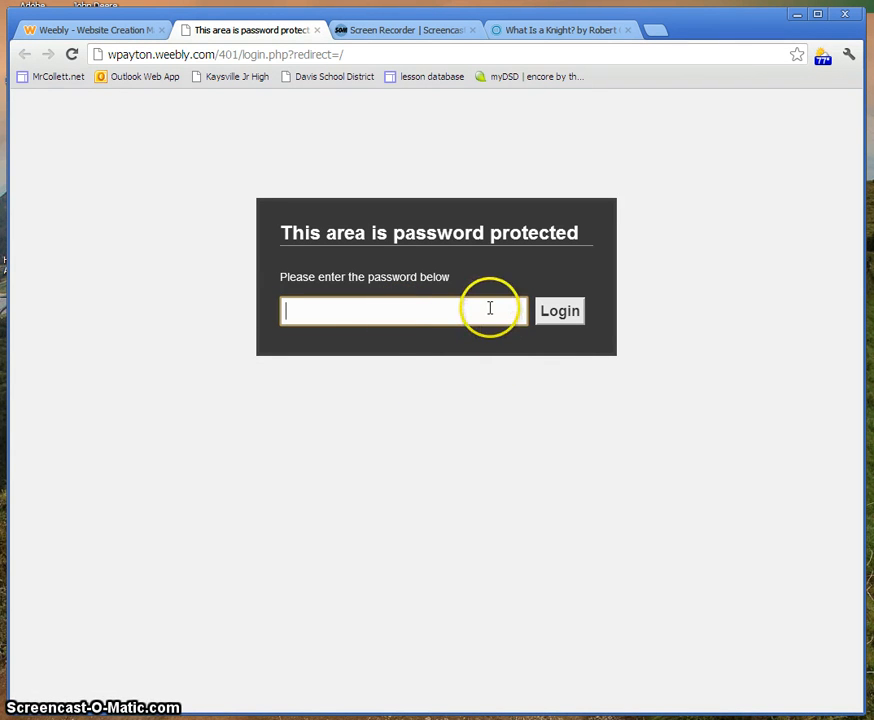
mouse_move(124, 48)
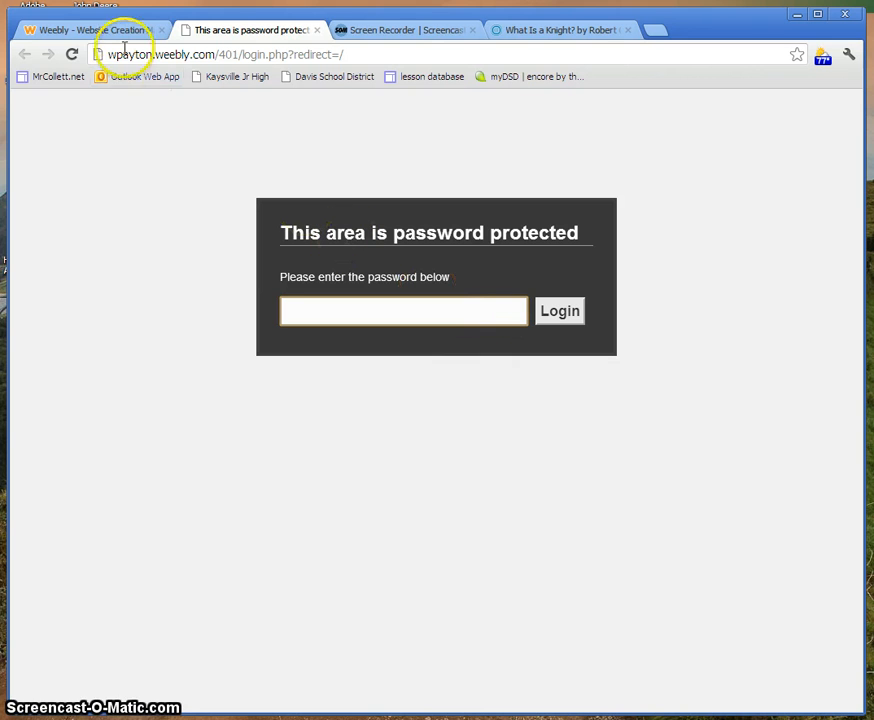